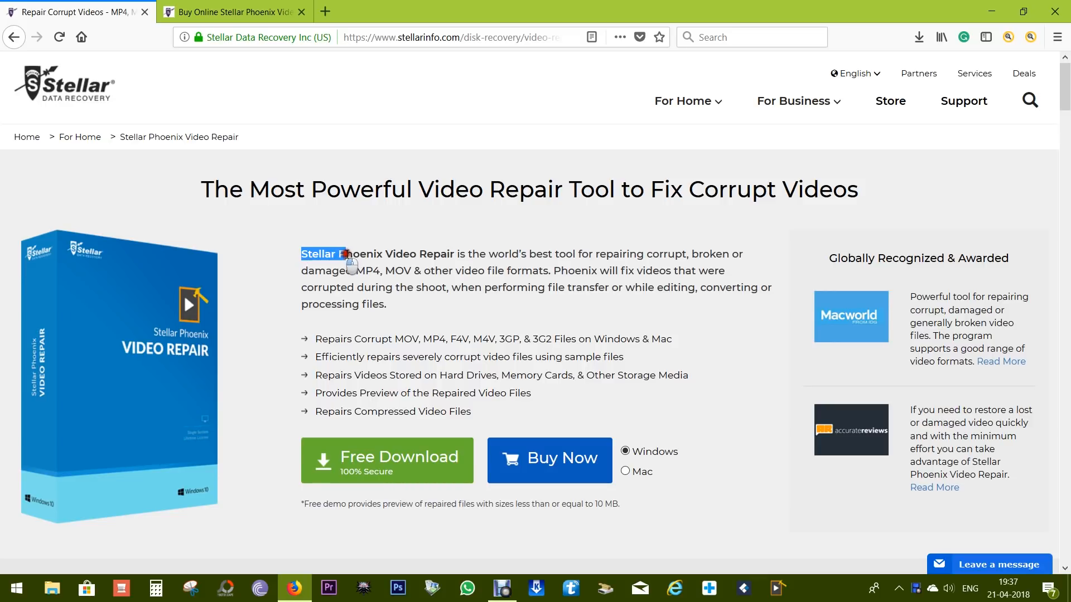
Highlight the product name in the page description before minimizing Firefox
left_click_drag(345, 255, 455, 254)
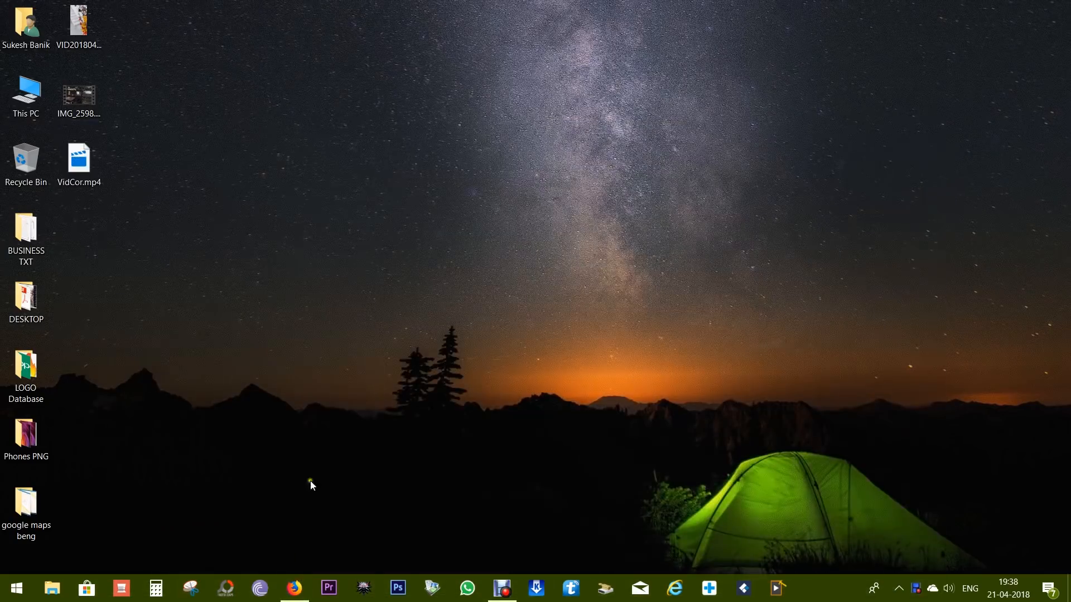
double_click(78, 155)
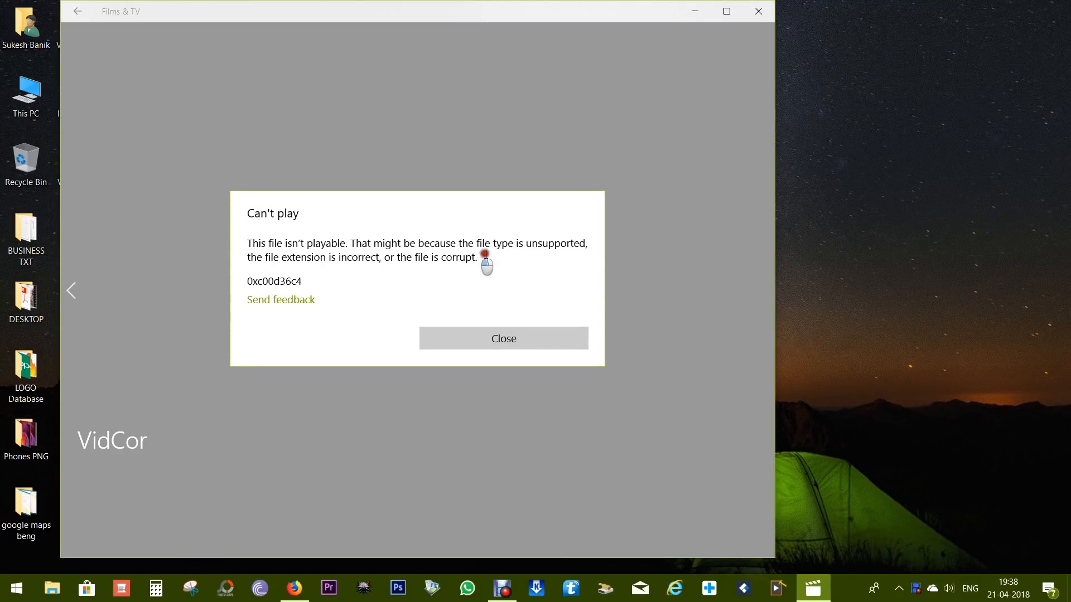
double_click(553, 243)
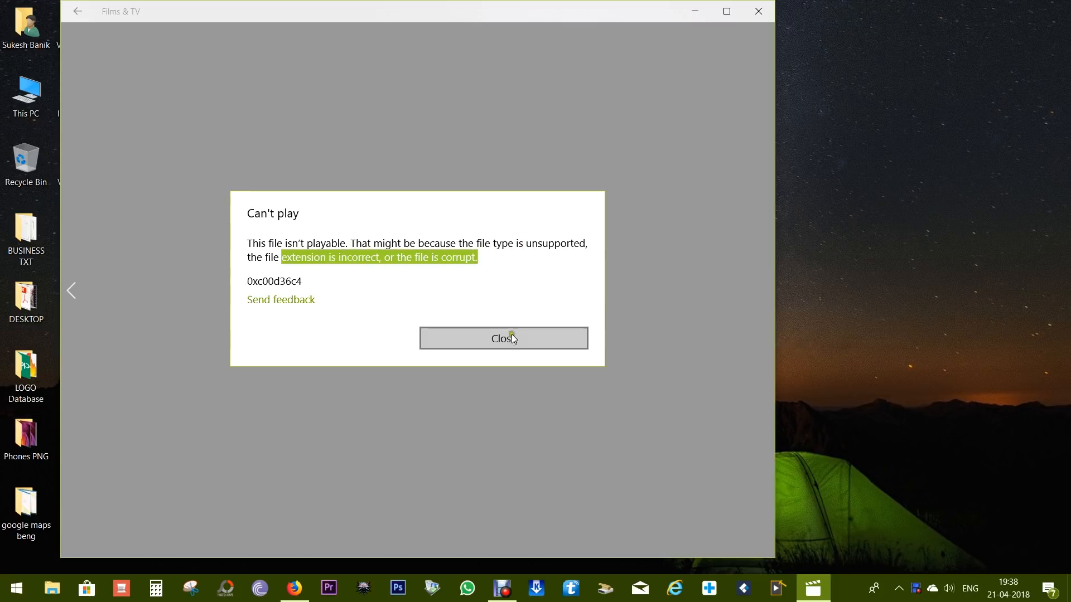
left_click(503, 338)
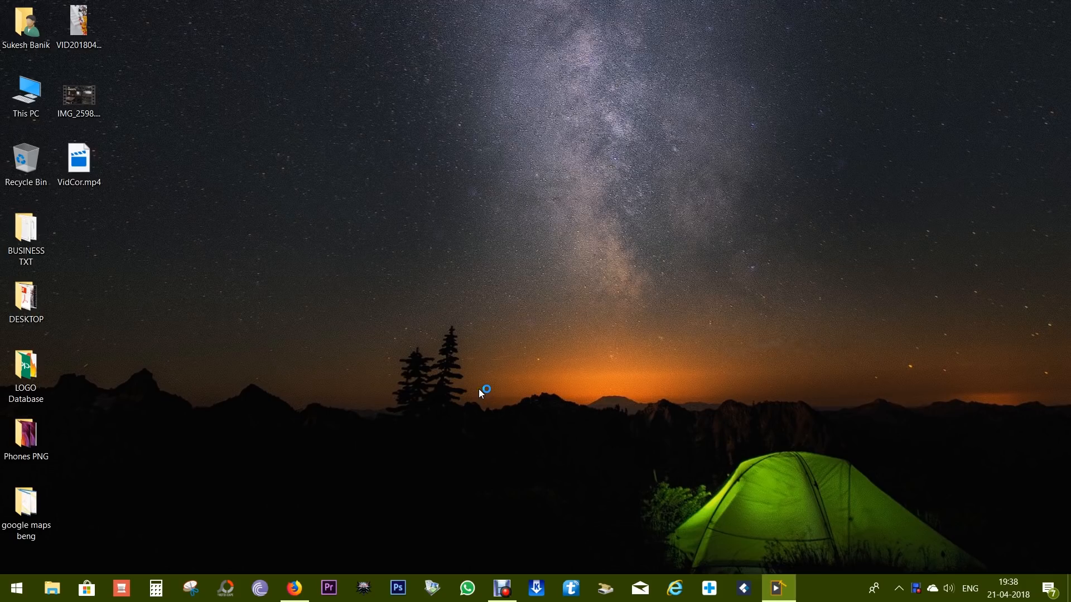
Restore Firefox and highlight the causes of video corruption in the product description
left_click(777, 588)
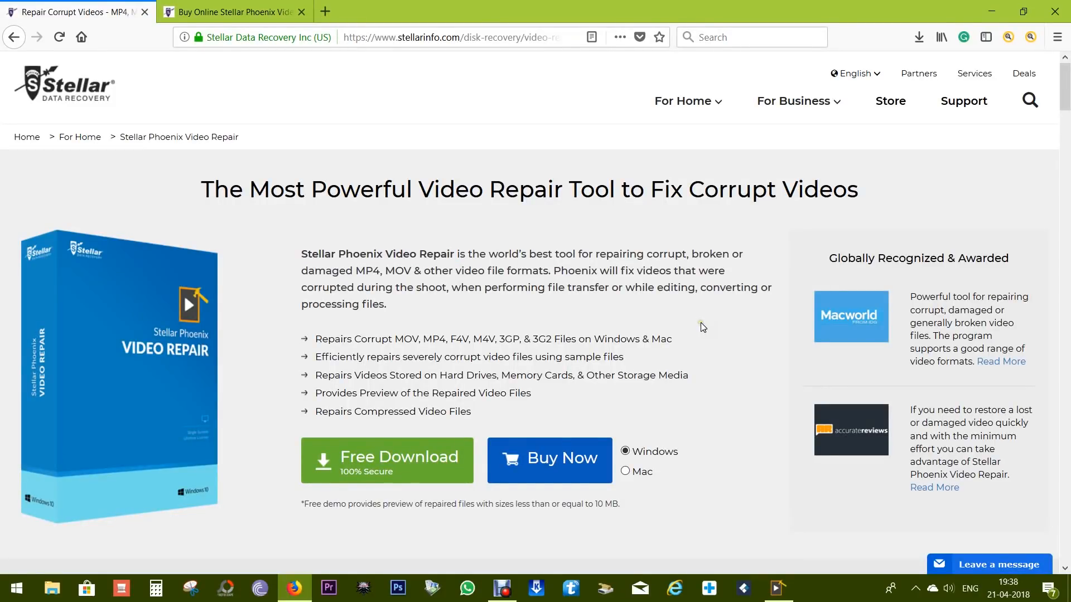
left_click_drag(358, 287, 447, 286)
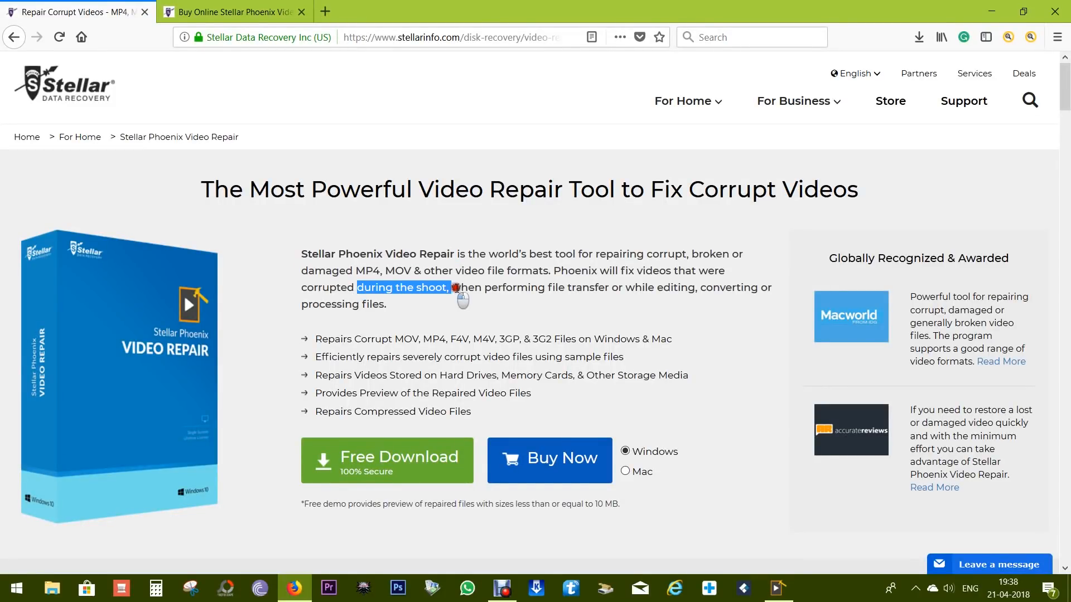
left_click_drag(450, 287, 595, 288)
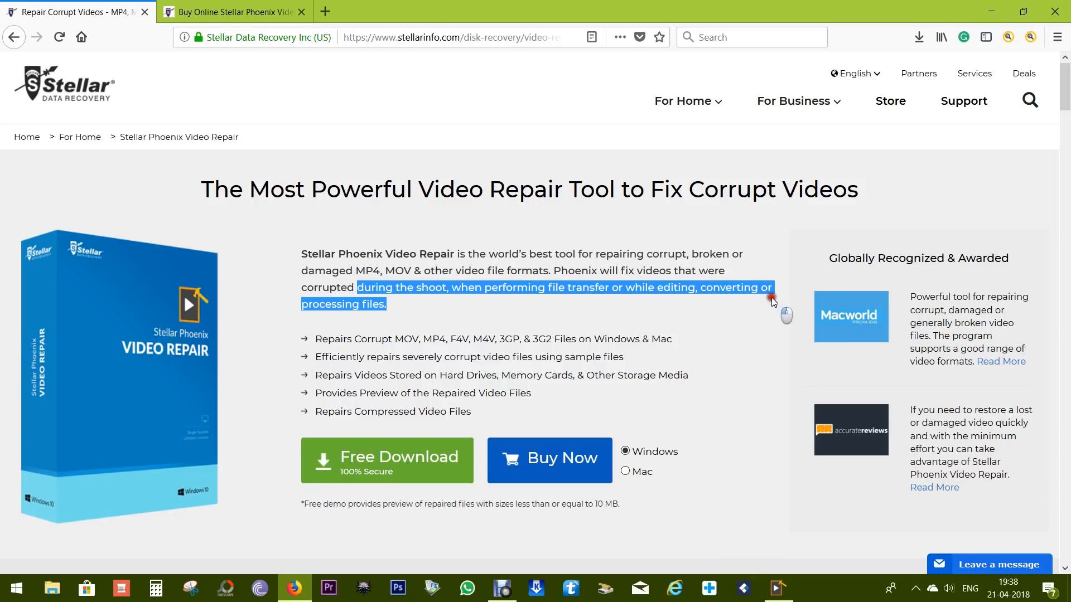
left_click(759, 307)
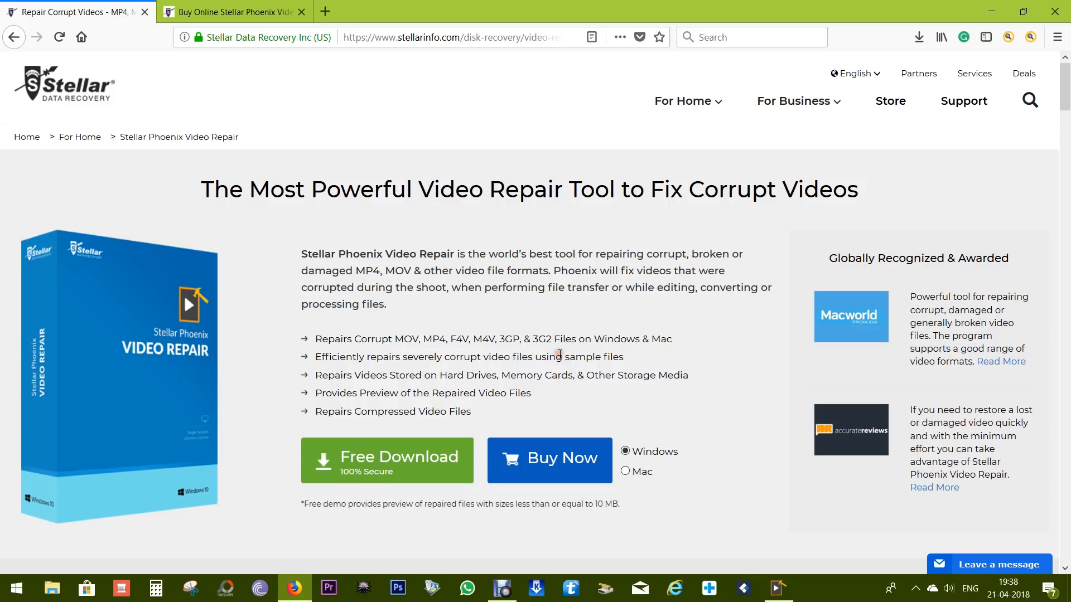
mouse_move(374, 427)
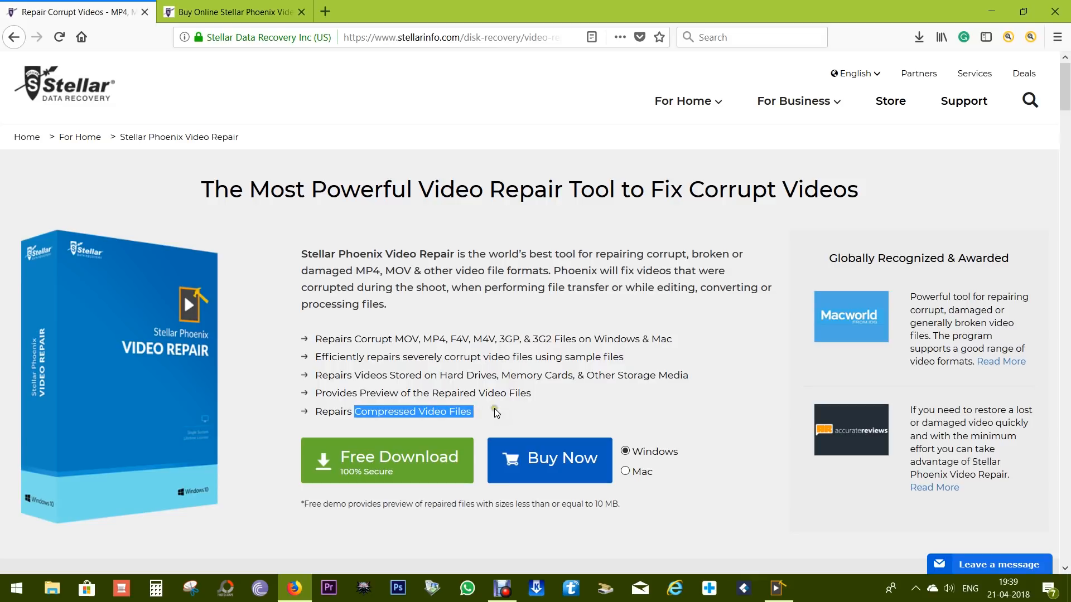
Scroll through the Key Features and Software Specifications sections of the product page
scroll("down", 3)
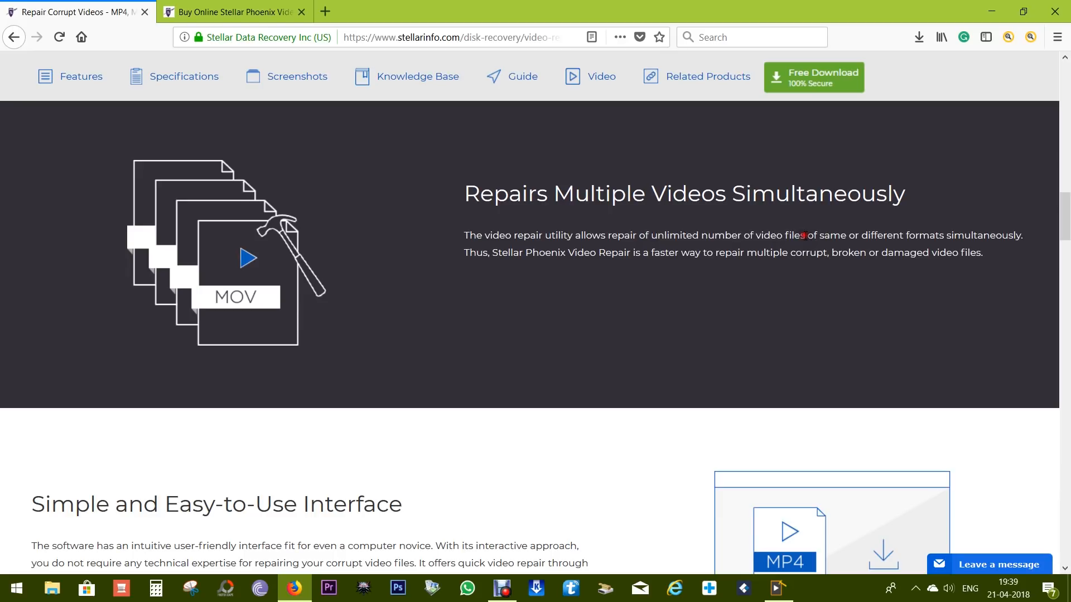
scroll("down", 3)
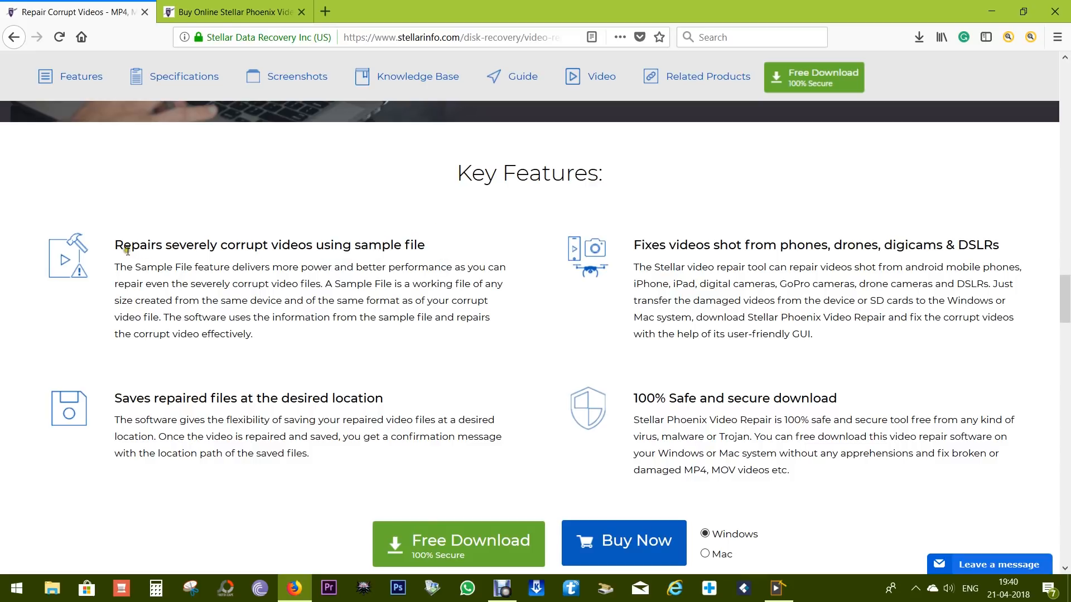
mouse_move(355, 263)
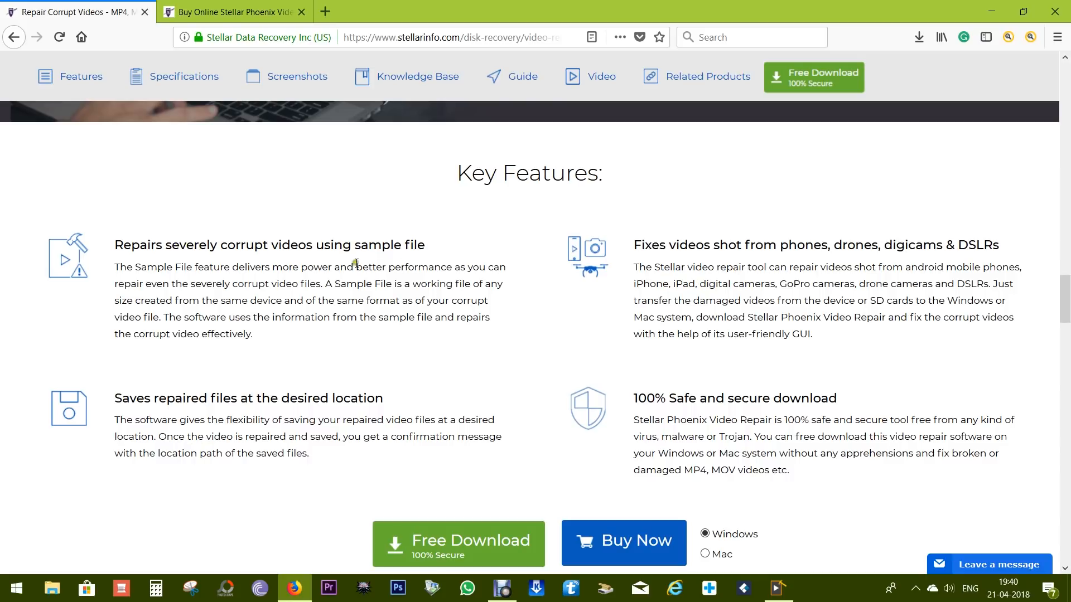
mouse_move(334, 296)
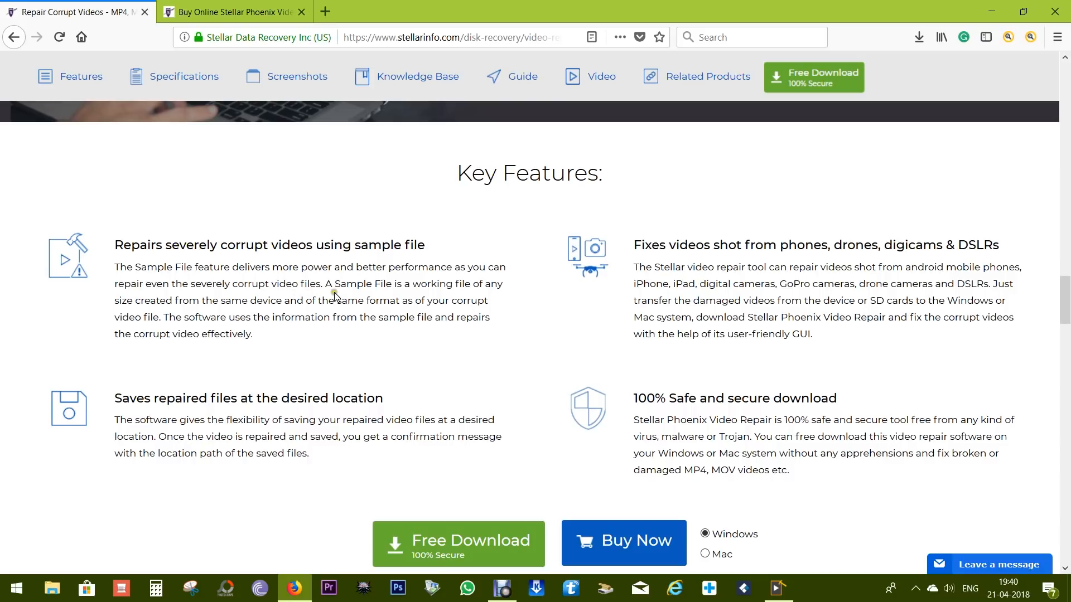
mouse_move(281, 356)
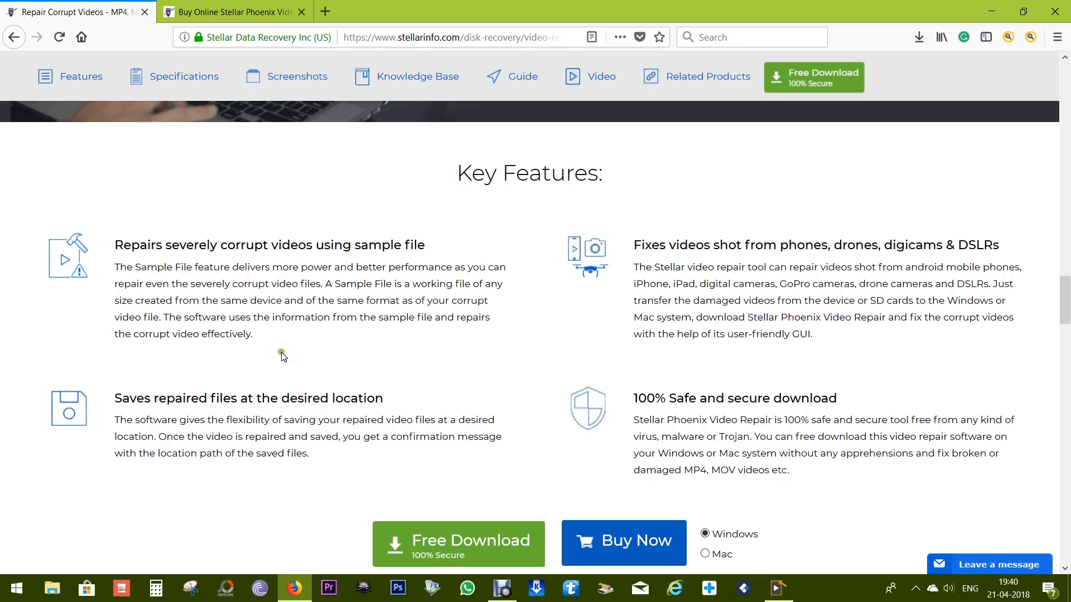
mouse_move(289, 358)
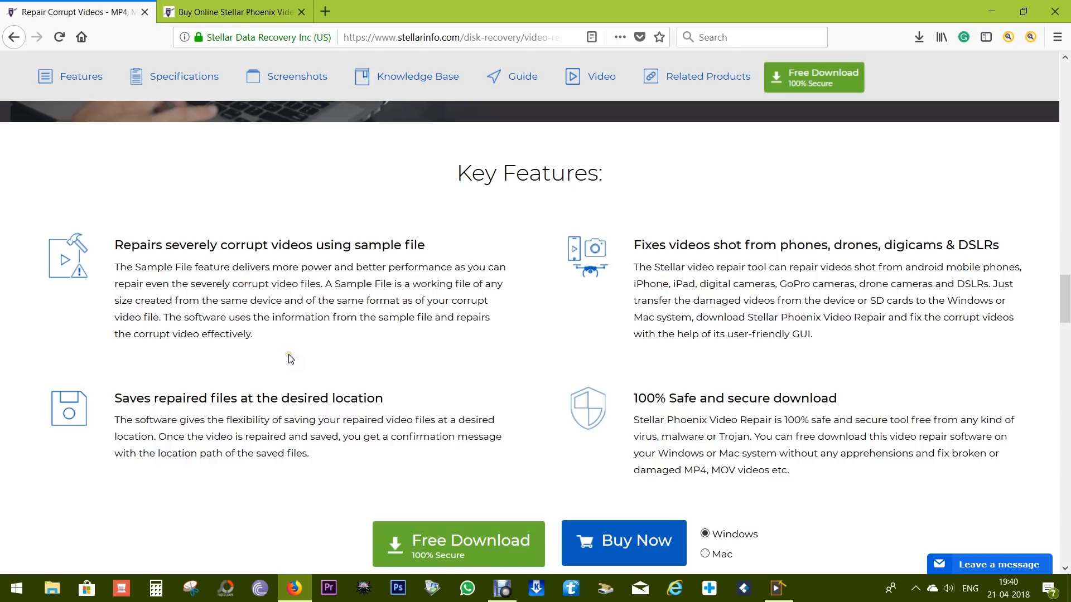
scroll("down", 3)
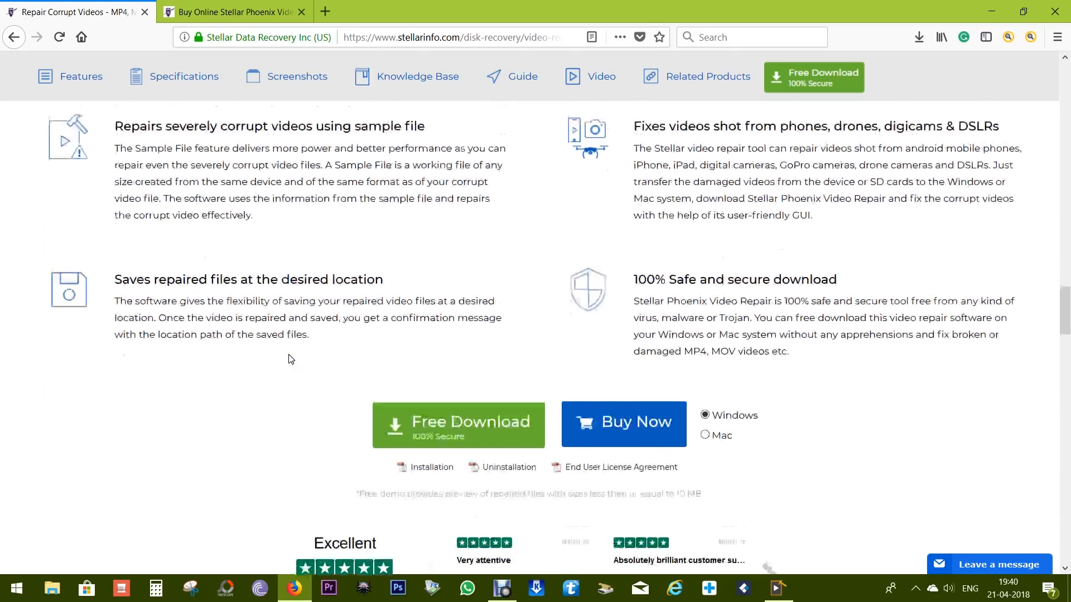
scroll("down", 3)
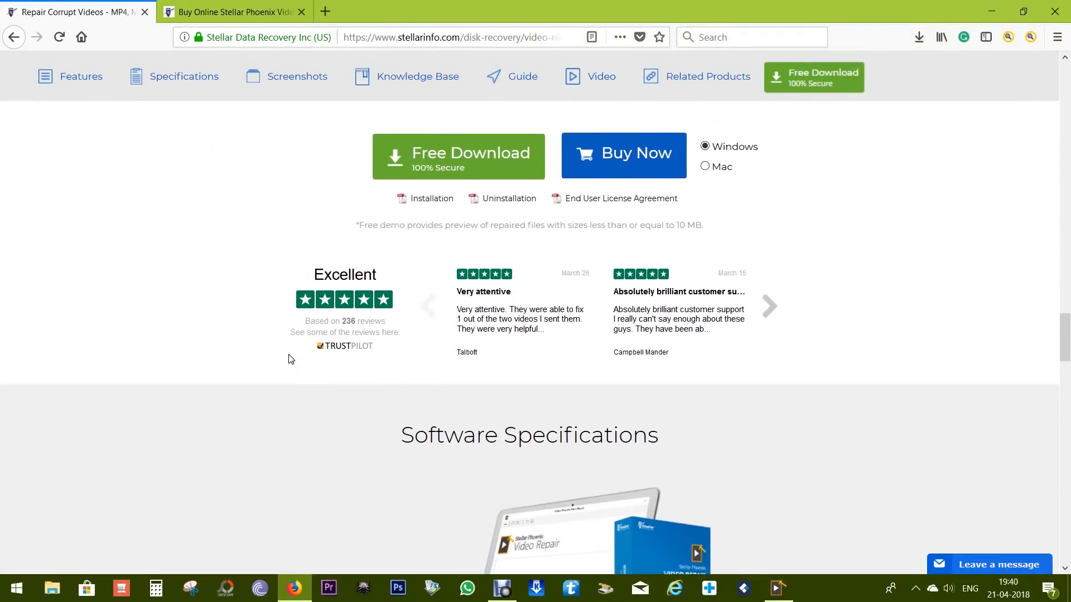
scroll("down", 3)
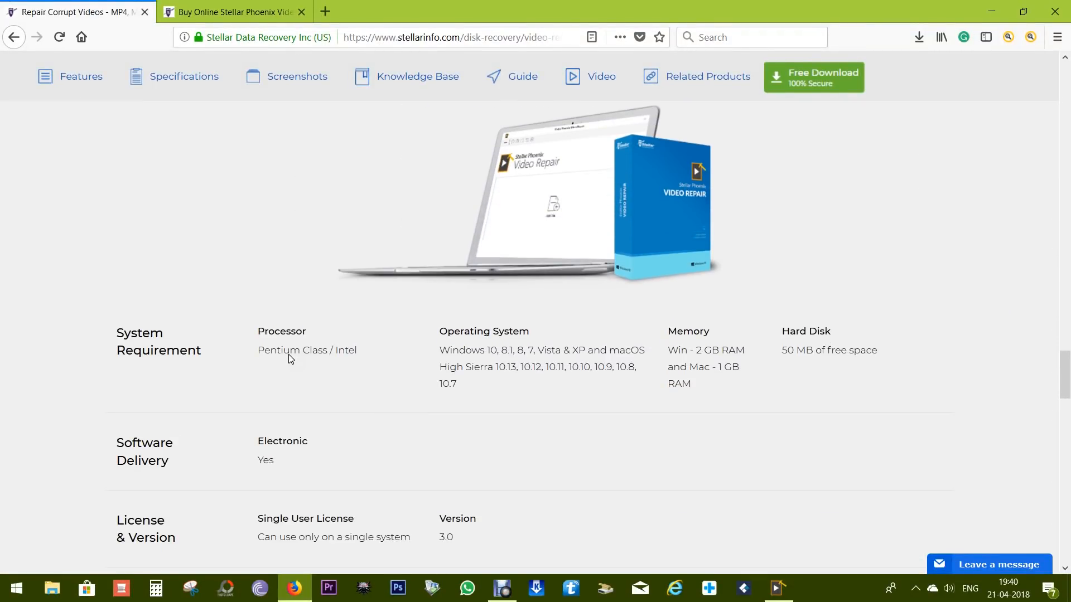
scroll("down", 3)
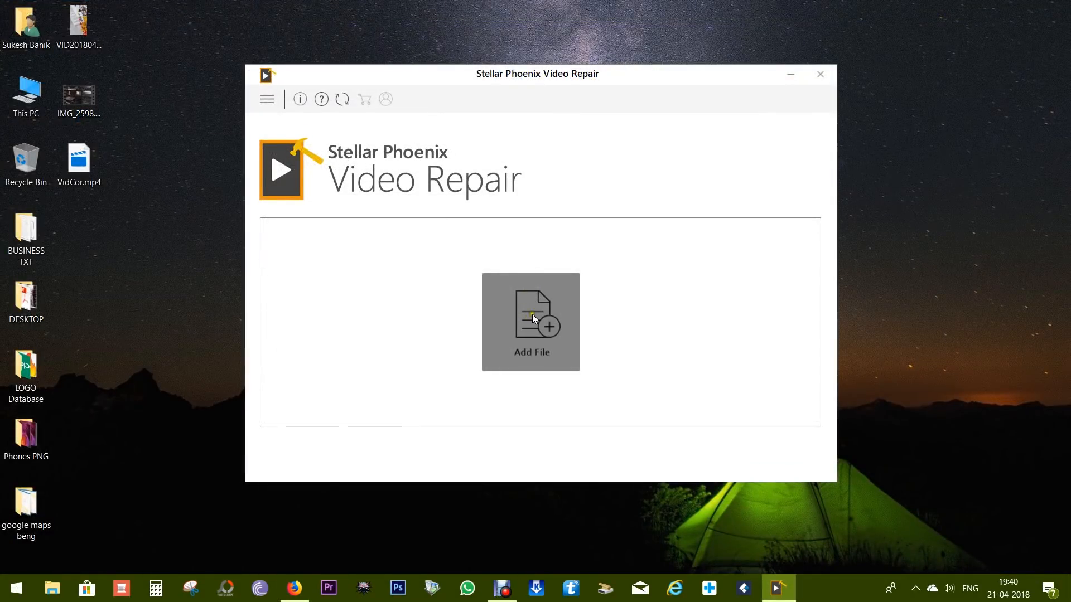
Add IMG_2598.MOV from the Desktop and start its repair
left_click(531, 321)
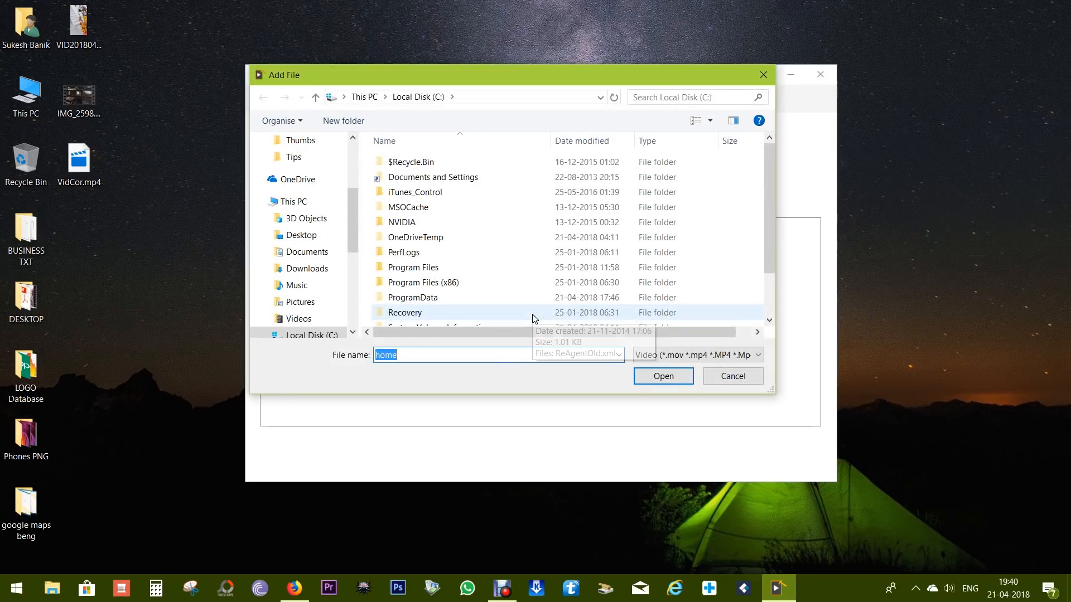
left_click(301, 235)
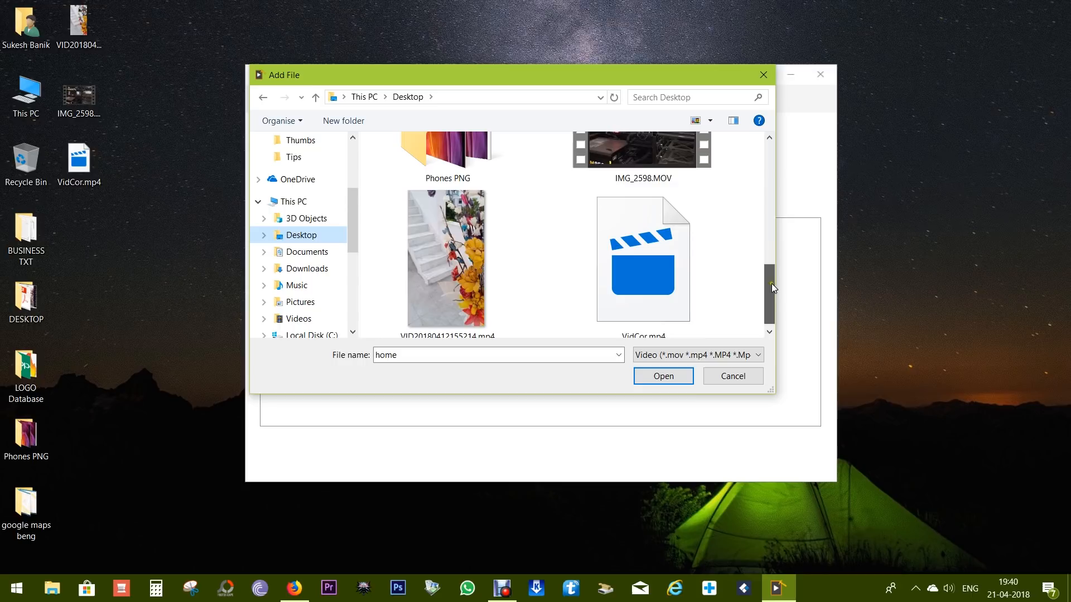
left_click(662, 376)
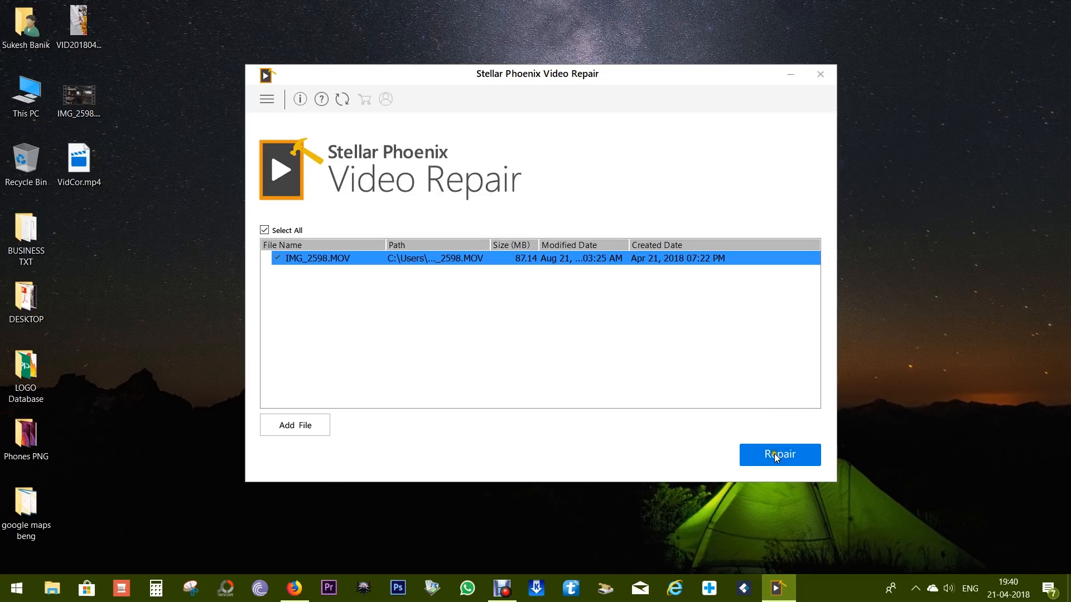
left_click(780, 455)
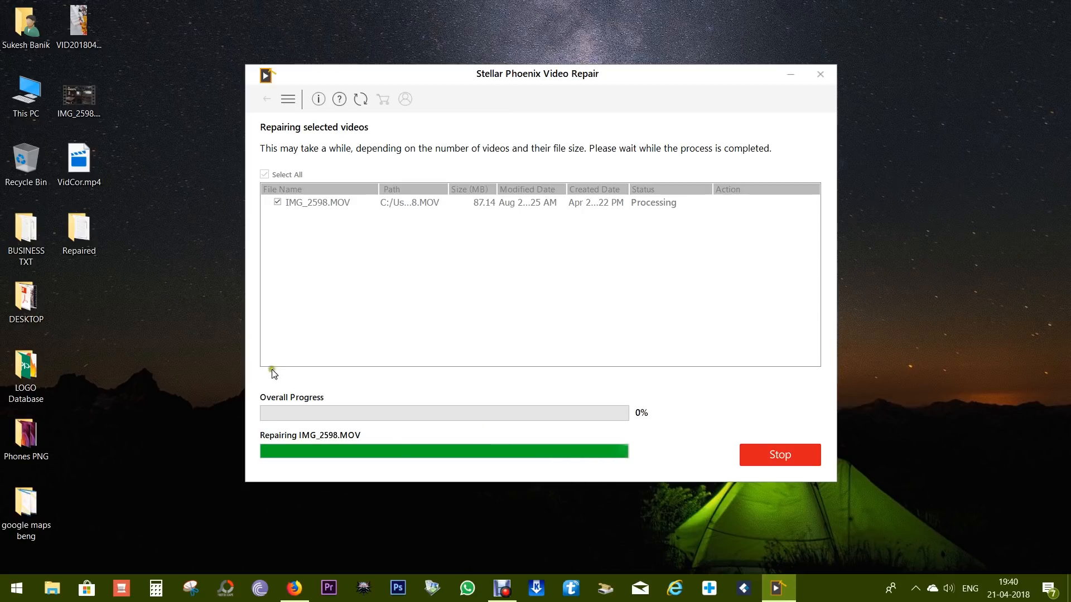
Close the video's file properties and acknowledge the 'Repair process completed' message
left_click(78, 96)
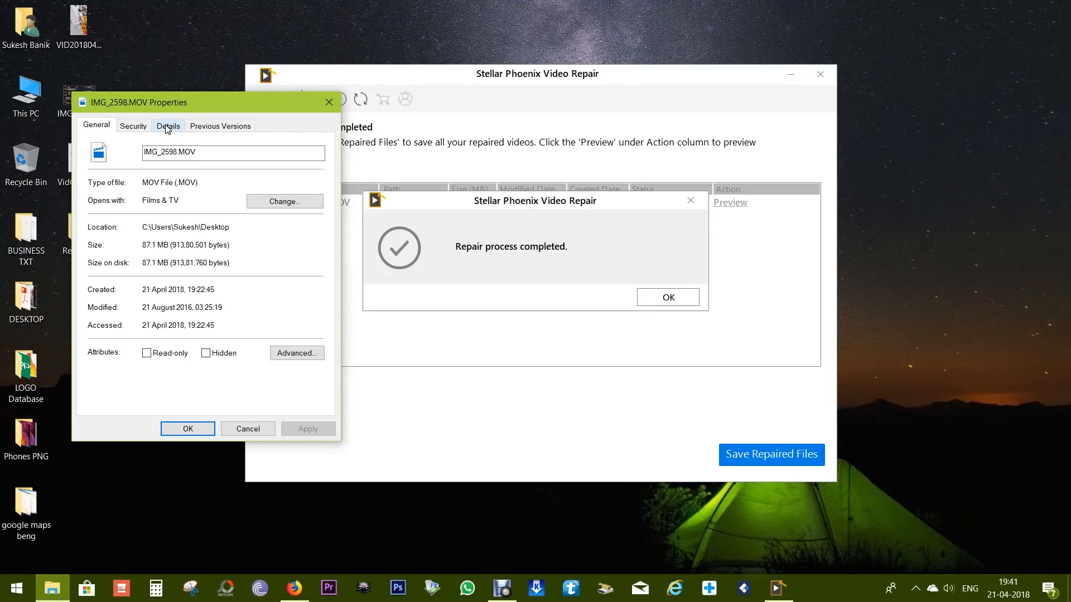
left_click(169, 126)
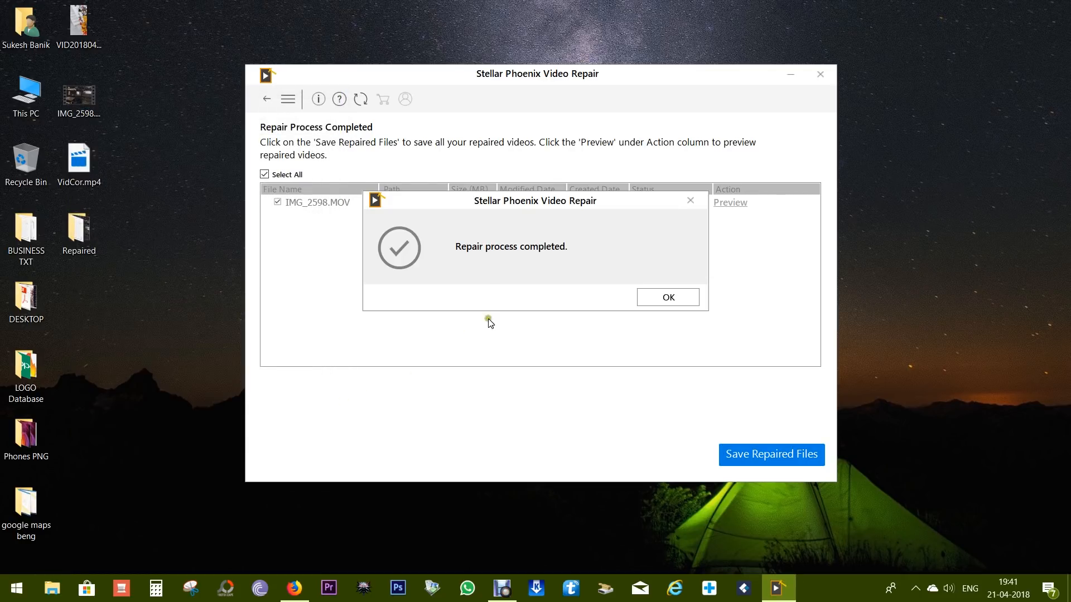
left_click(668, 296)
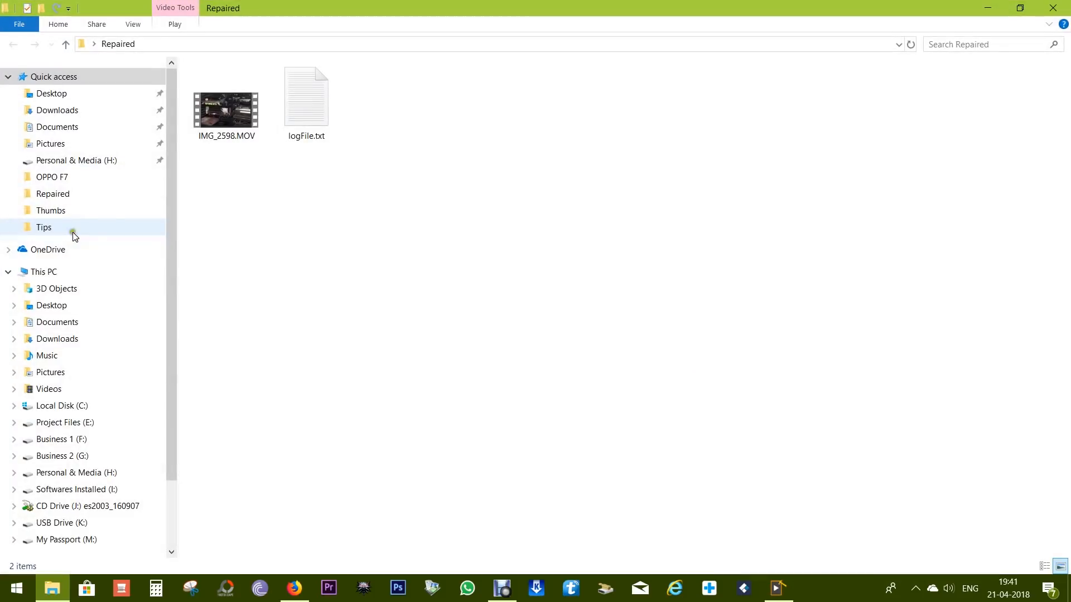
Open the repaired IMG_2598.MOV from the Repaired folder
double_click(226, 109)
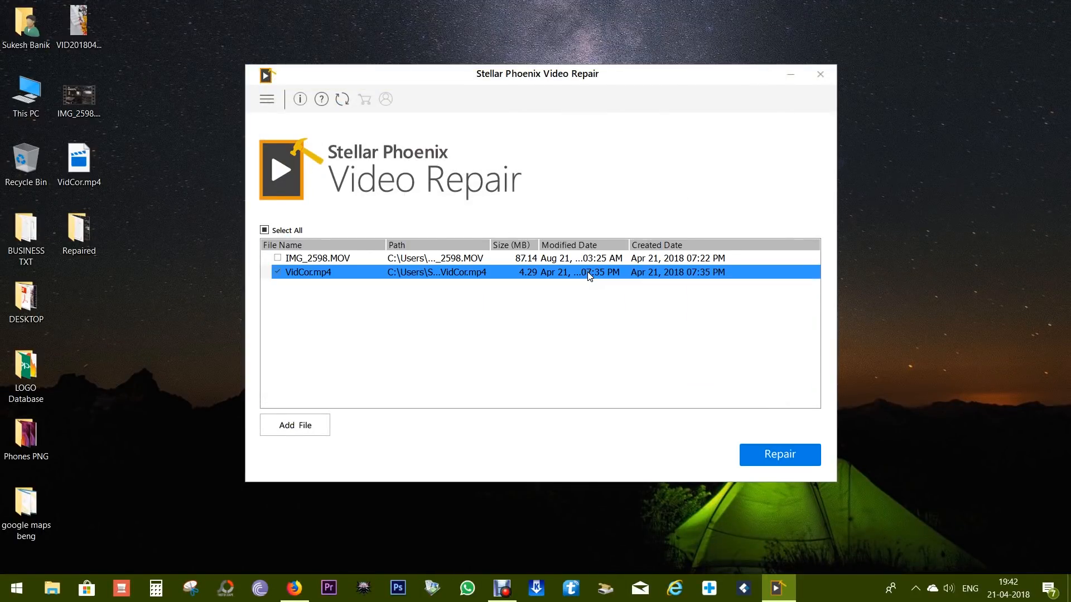
Repair VidCor.mp4, acknowledge completion, and start its Advance Repair from the Action column
left_click(780, 455)
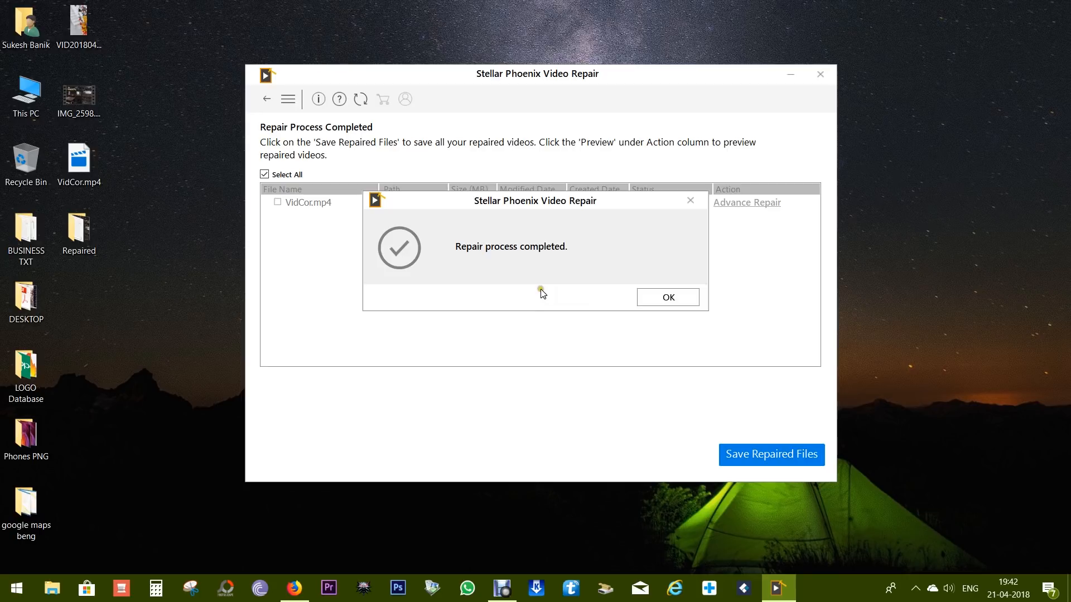
left_click(667, 297)
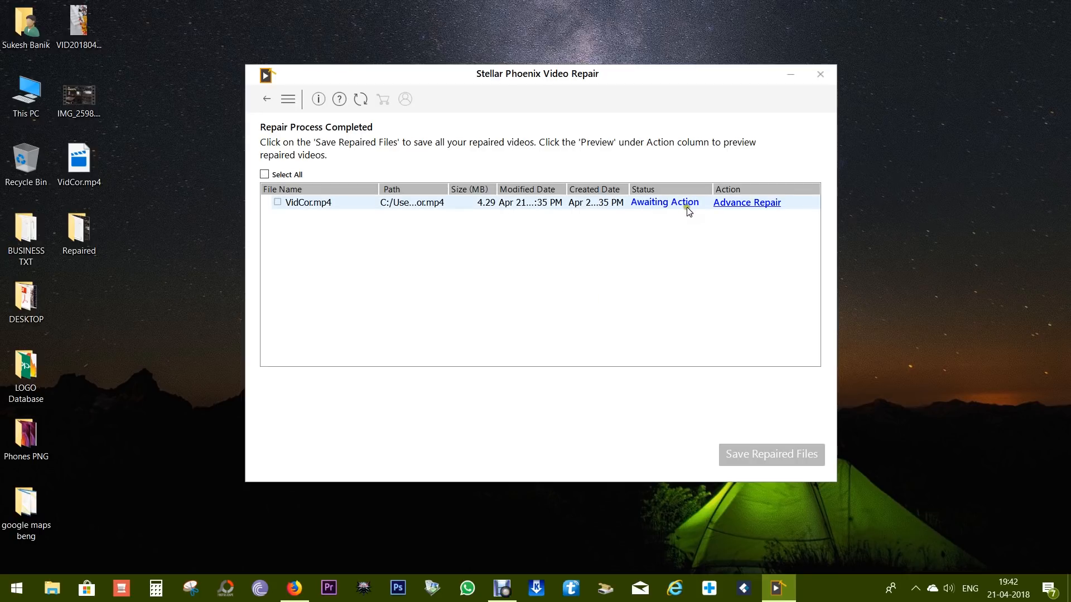
left_click(747, 202)
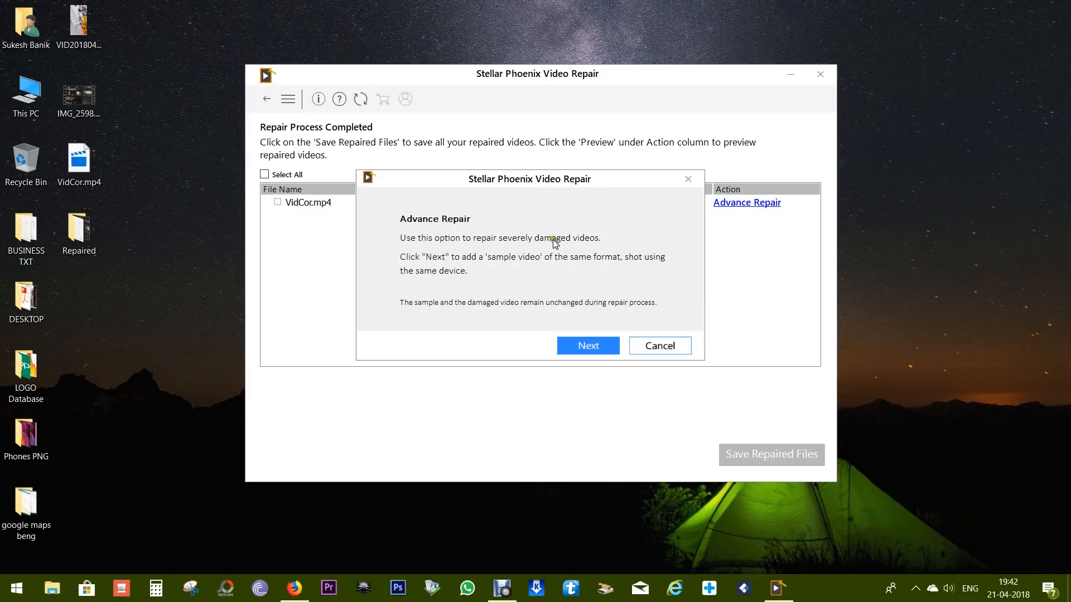
mouse_move(573, 248)
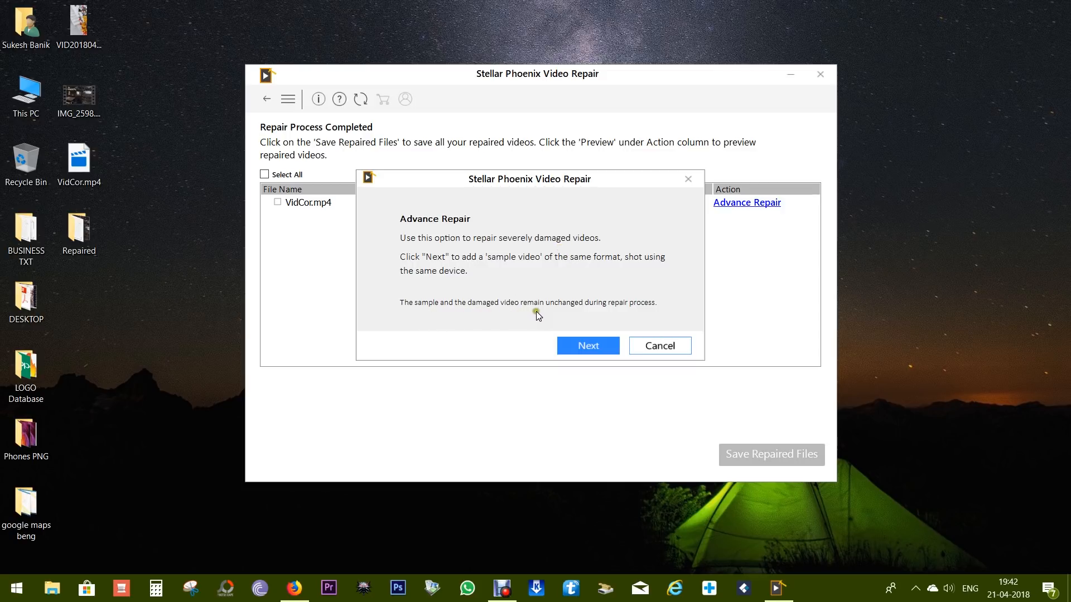
mouse_move(617, 315)
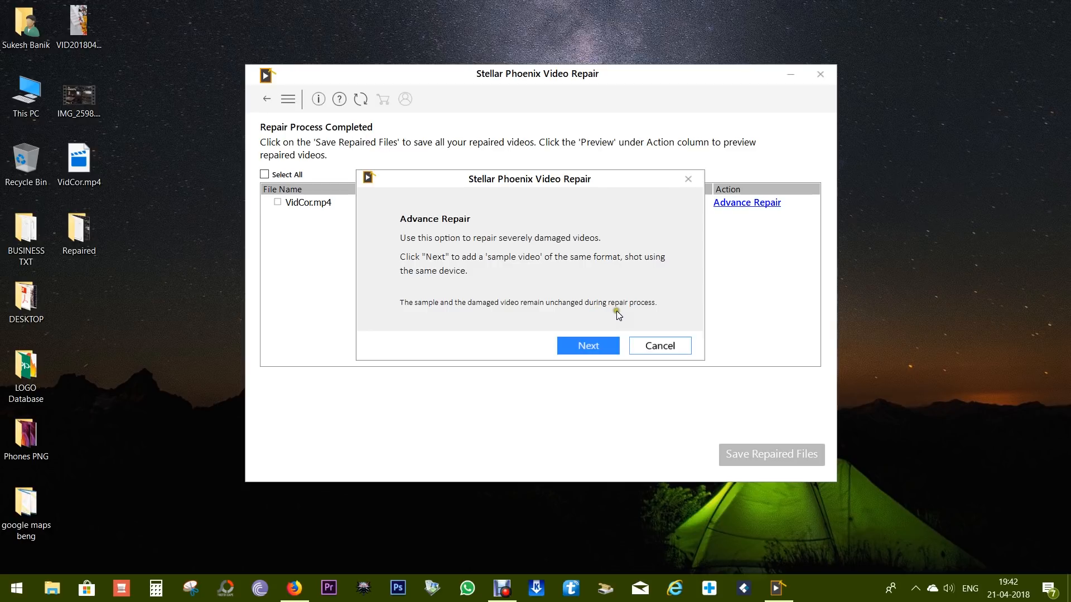
mouse_move(622, 330)
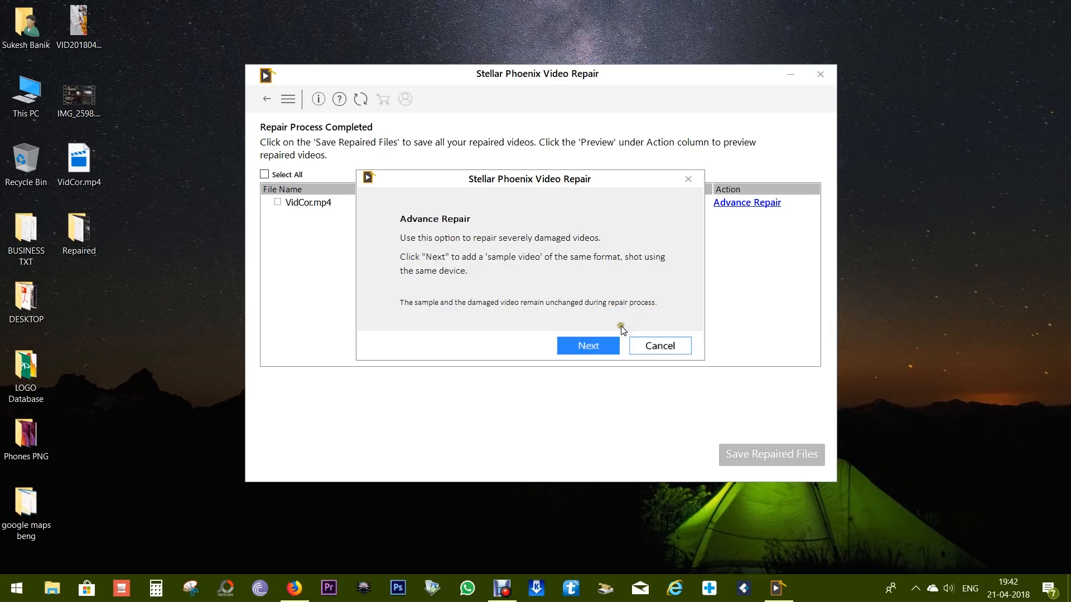
Choose VID20180412155214.mp4 as the sample video and start the advance repair
left_click(587, 346)
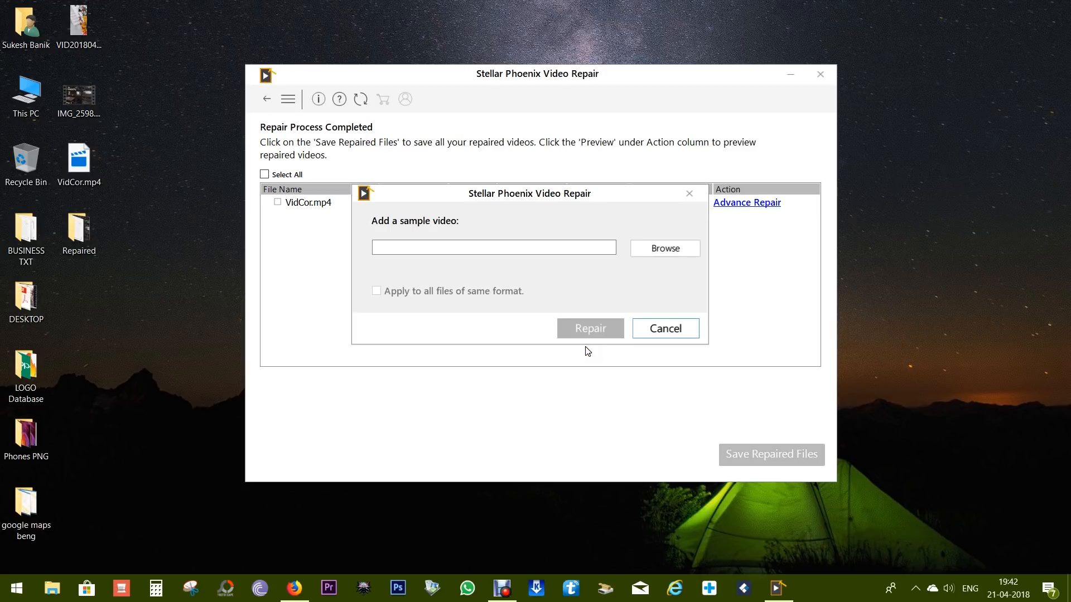
left_click(663, 247)
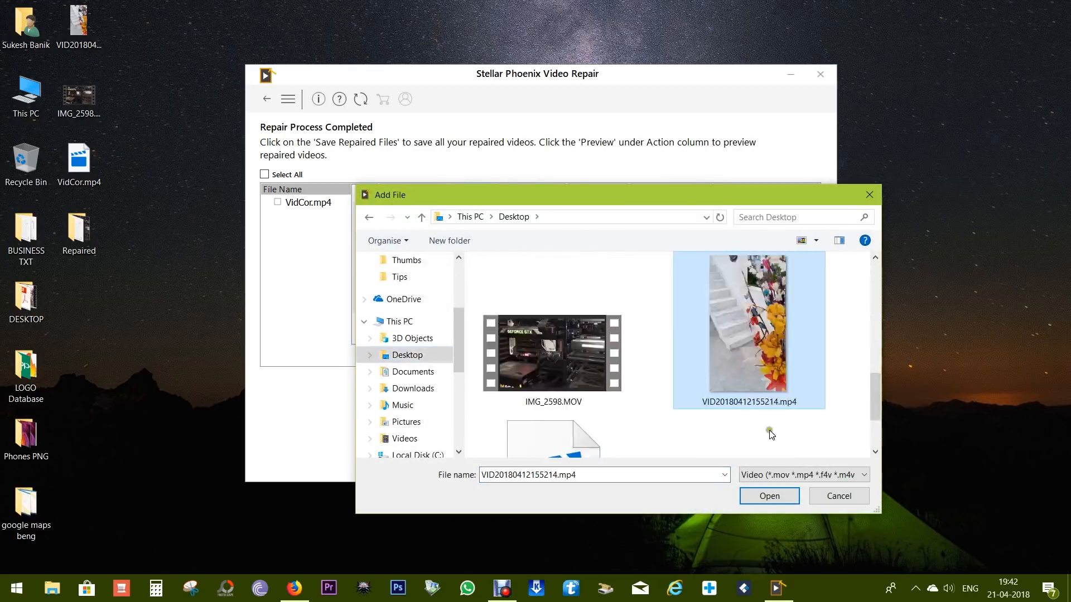
left_click(768, 495)
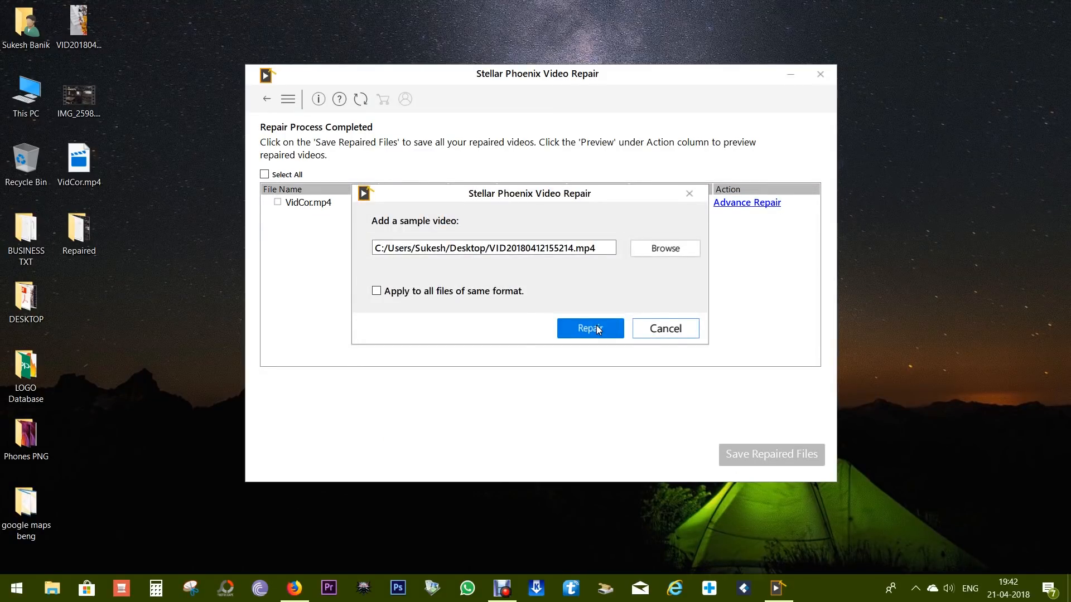
left_click(589, 328)
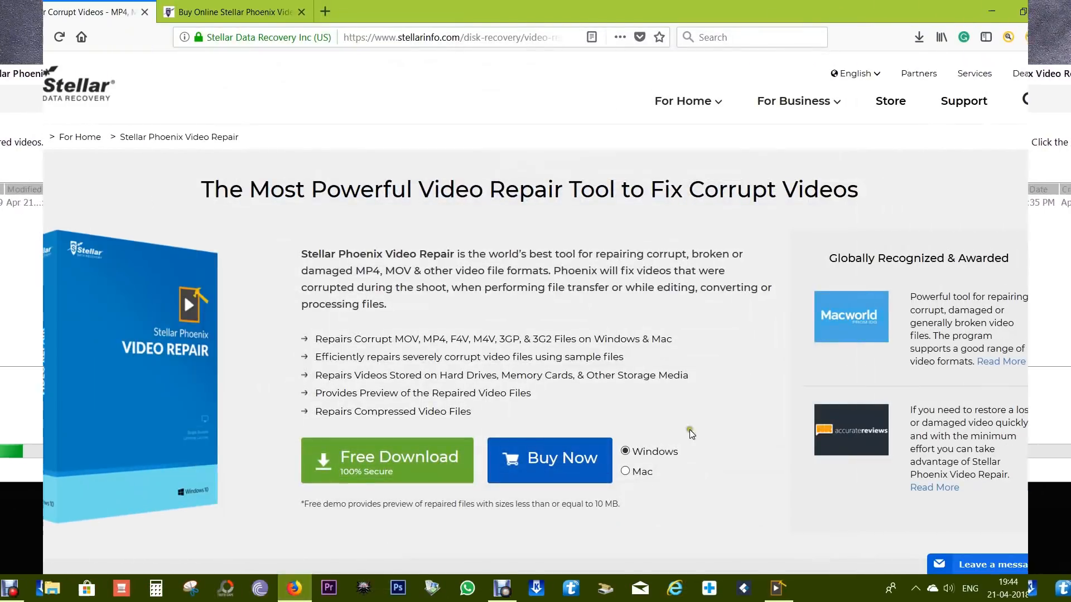
Start the Free Download of the Windows version from the product page
scroll("down", 3)
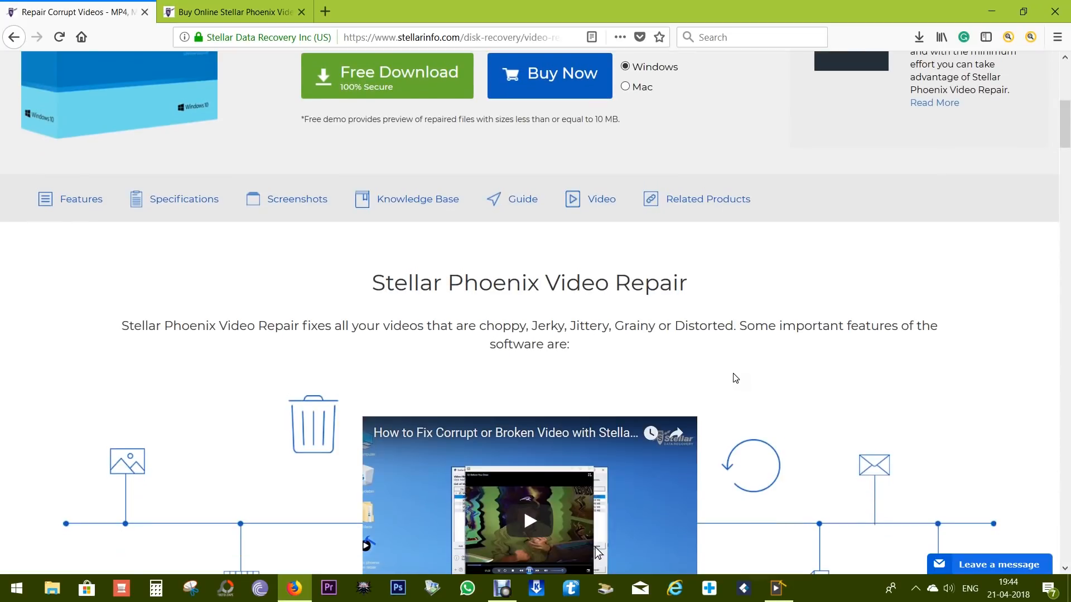
scroll("down", 3)
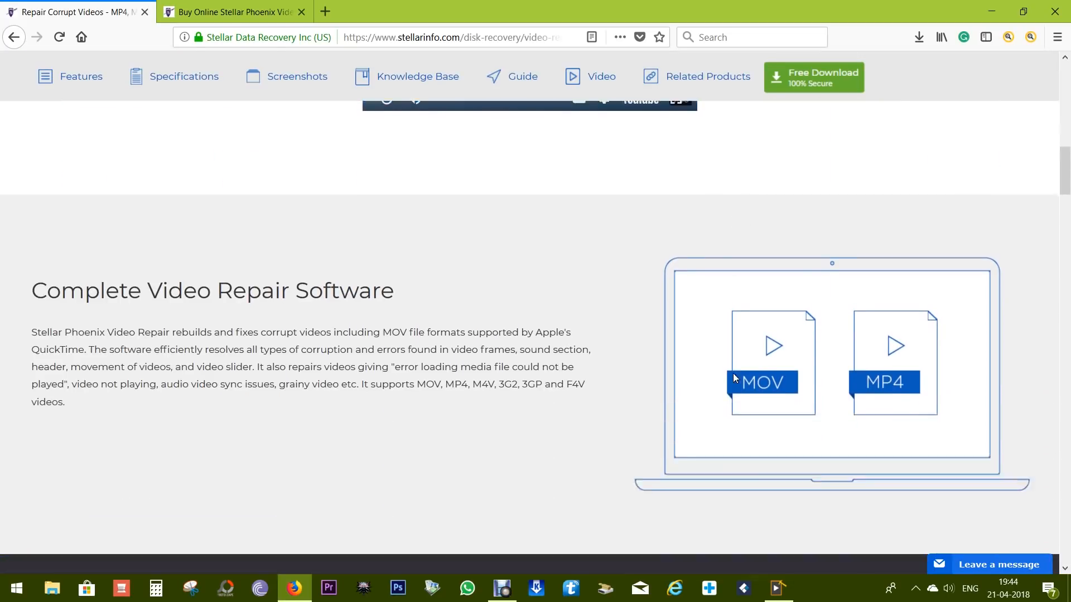
scroll("down", 3)
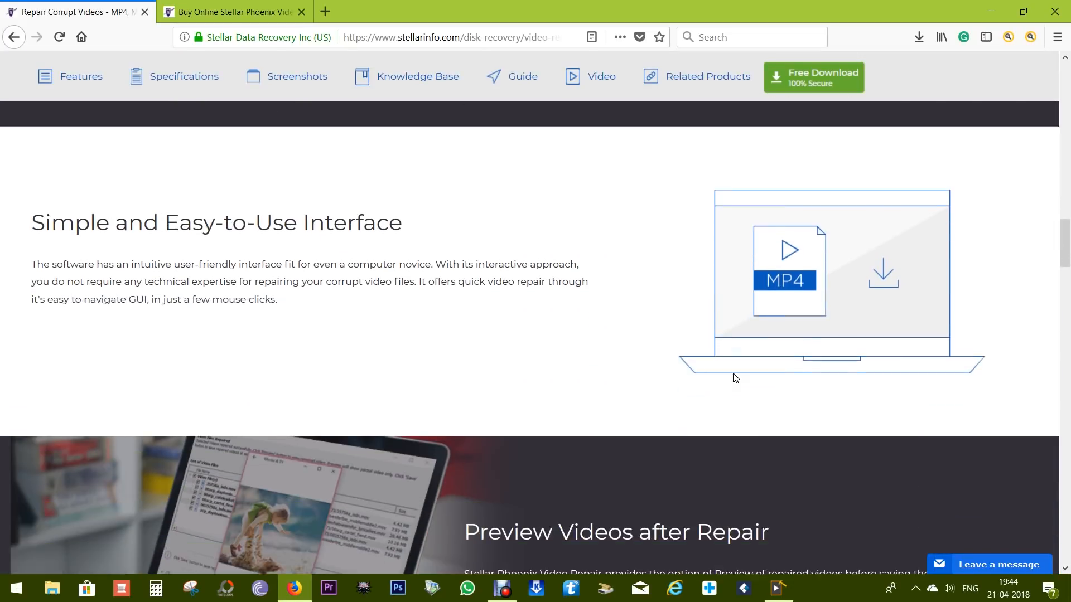
scroll("down", 3)
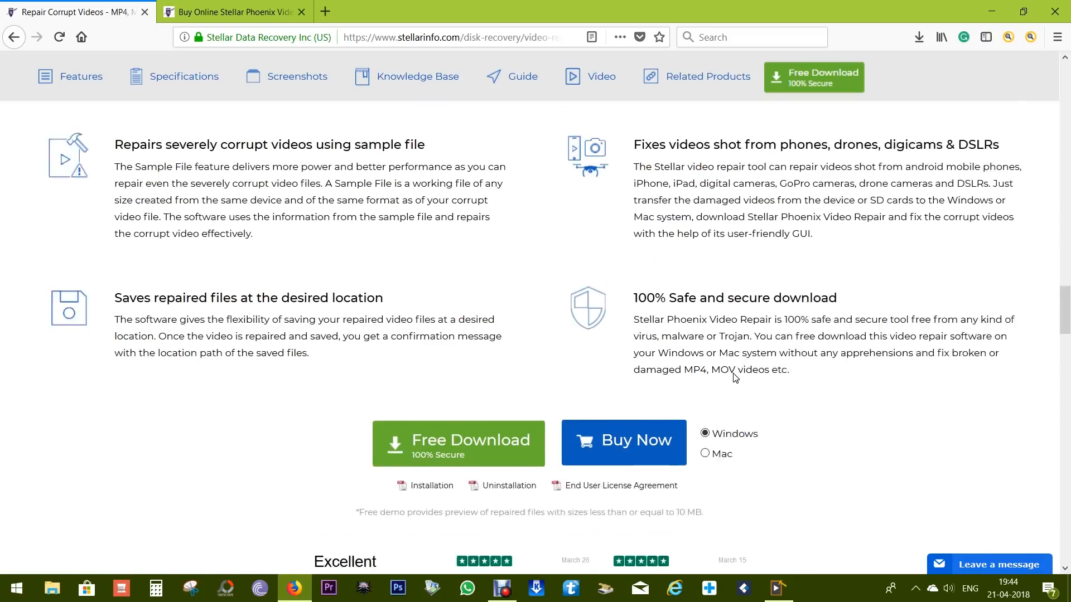
scroll("down", 3)
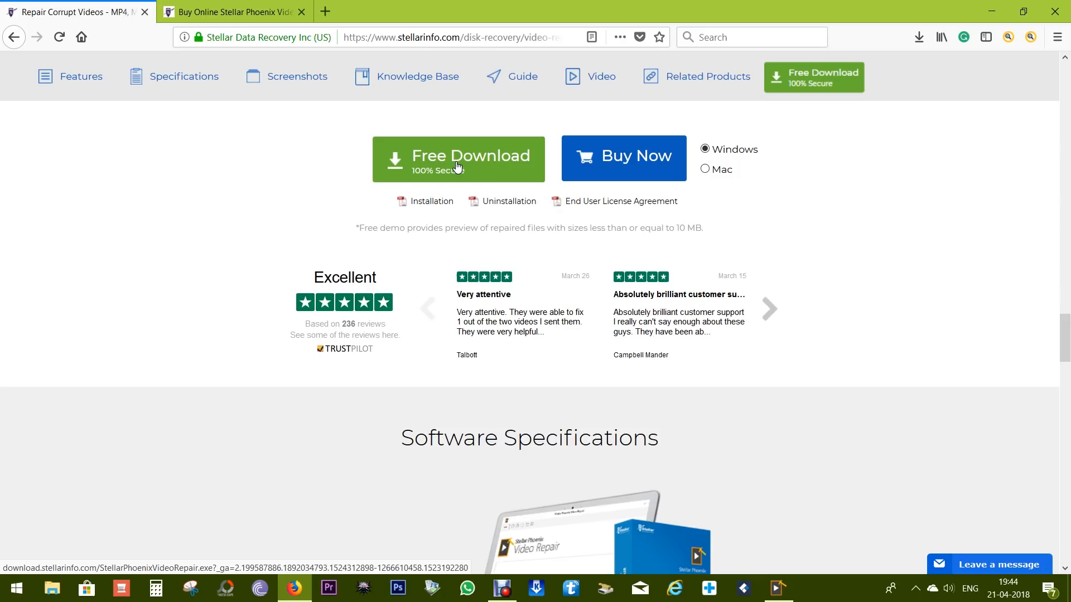
left_click(459, 159)
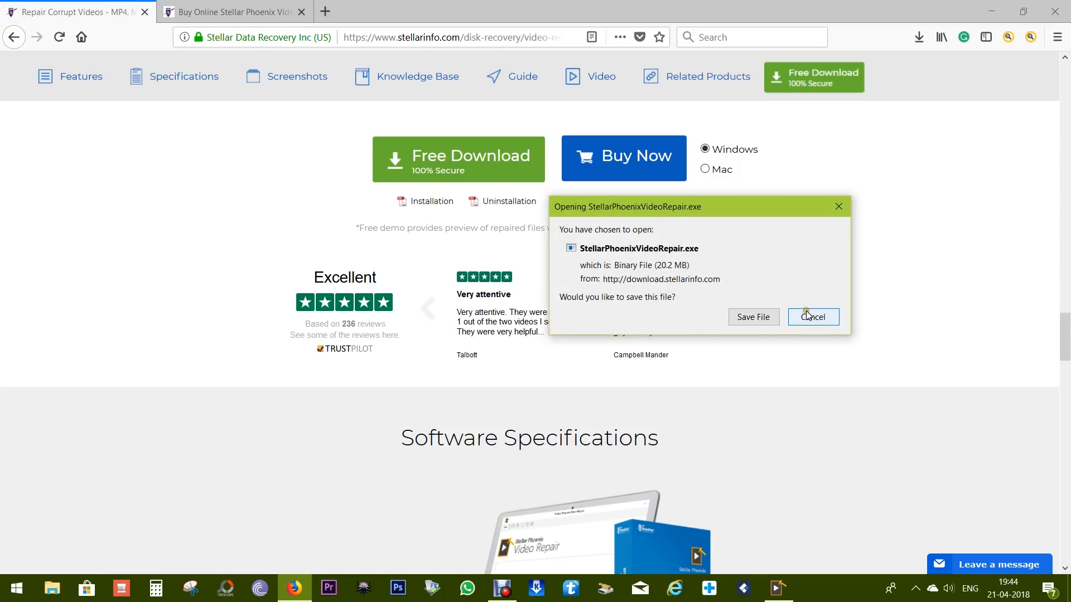
Cancel the StellarPhoenixVideoRepair.exe download and scroll the editions pricing comparison
left_click(813, 317)
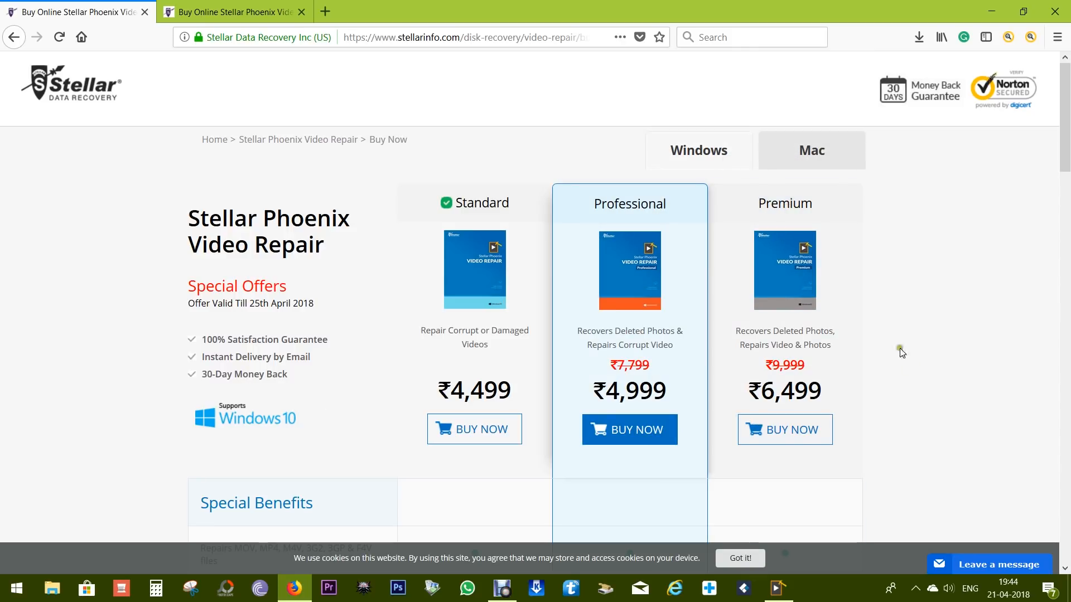
scroll("down", 3)
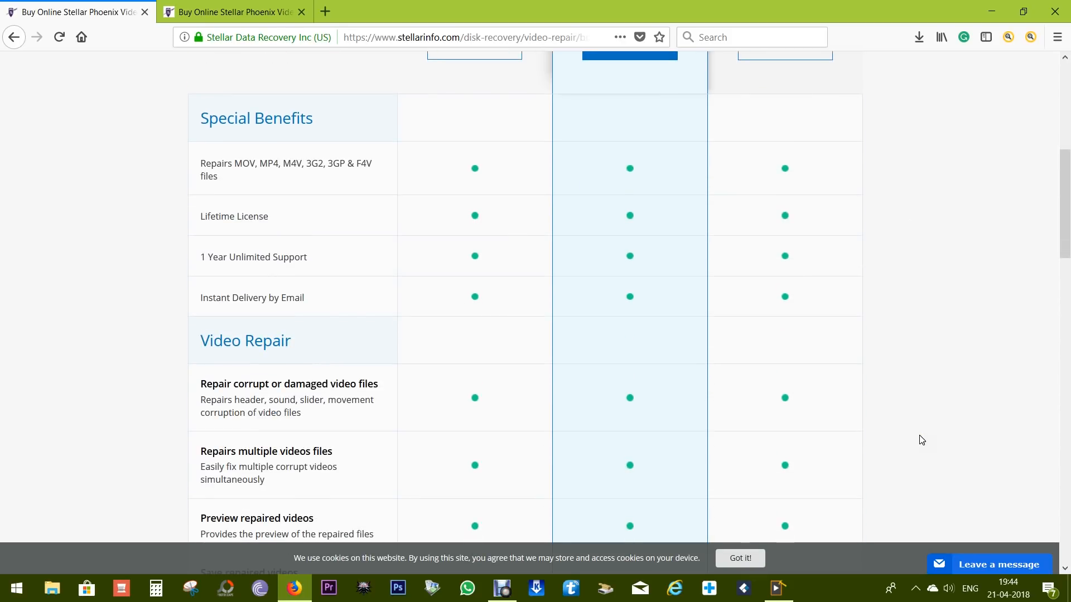
scroll("down", 3)
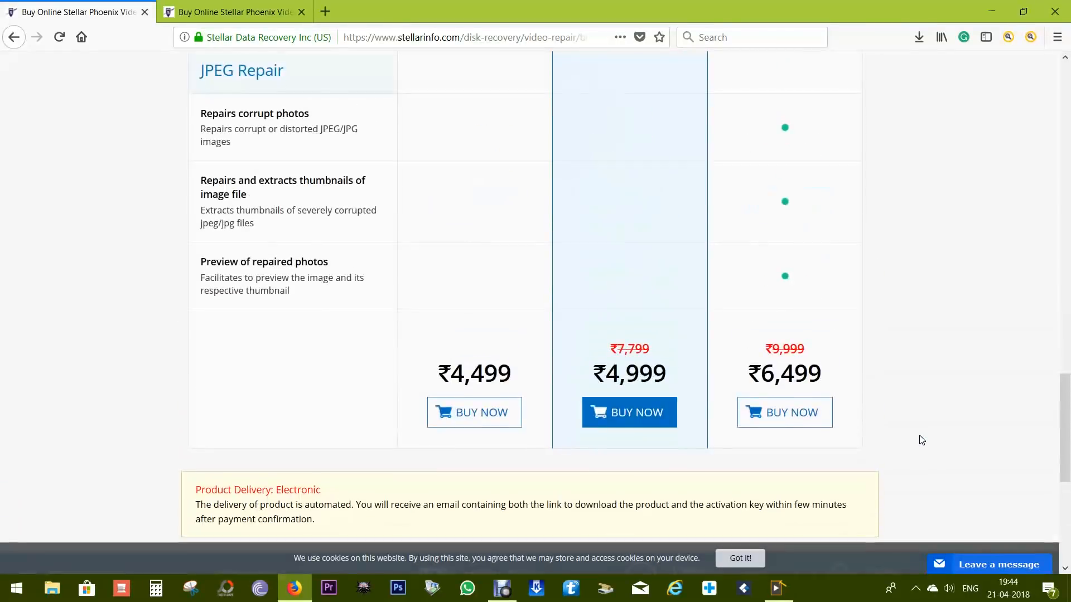